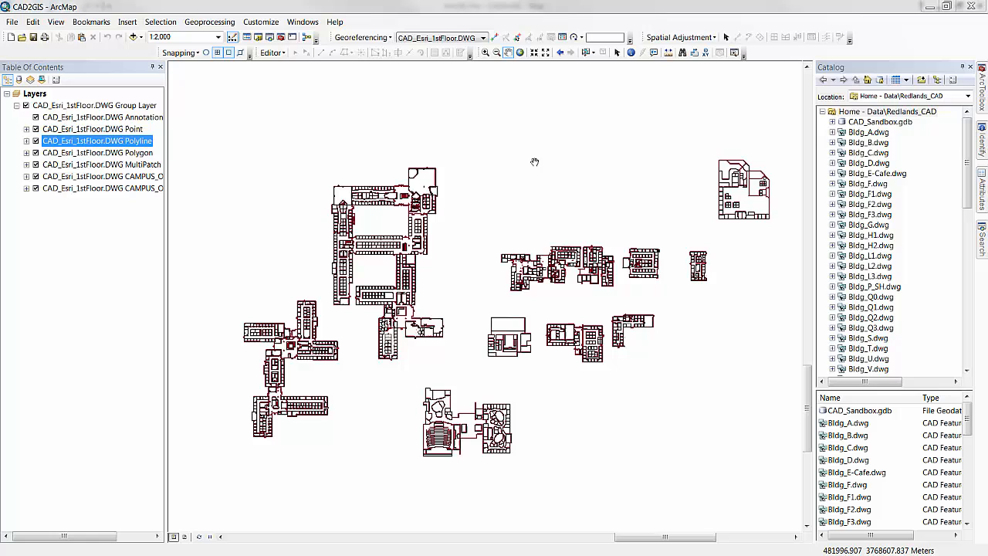
mouse_move(366, 143)
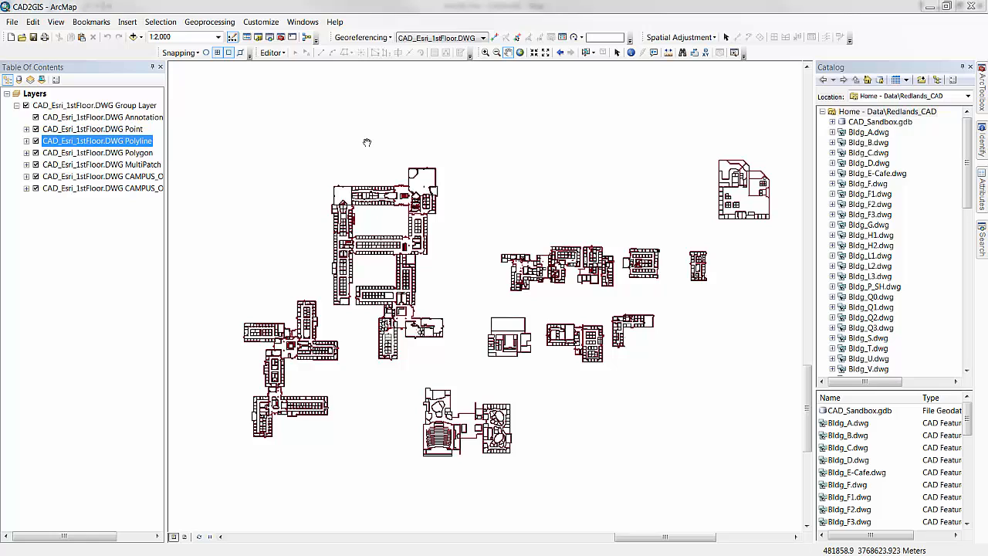
mouse_move(93, 151)
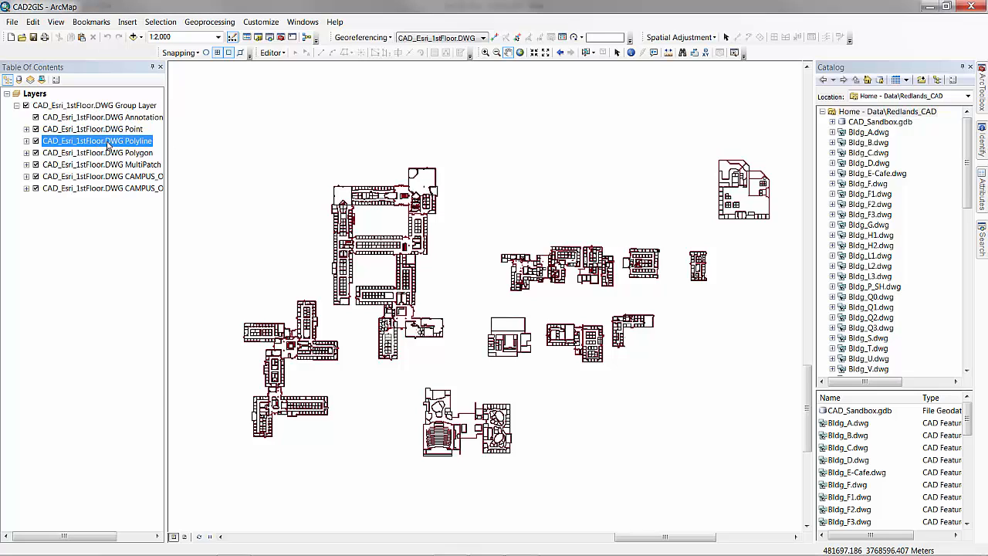
Step: Begin Convert CAD Feature Dataset on the CAD_Esri_1stFloor.DWG Polyline layer
right_click(97, 140)
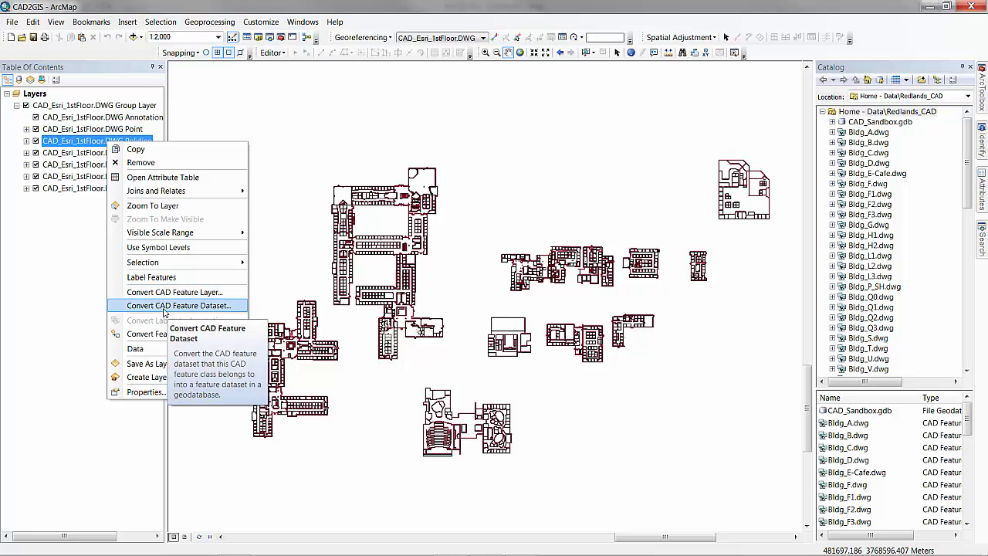
click(178, 305)
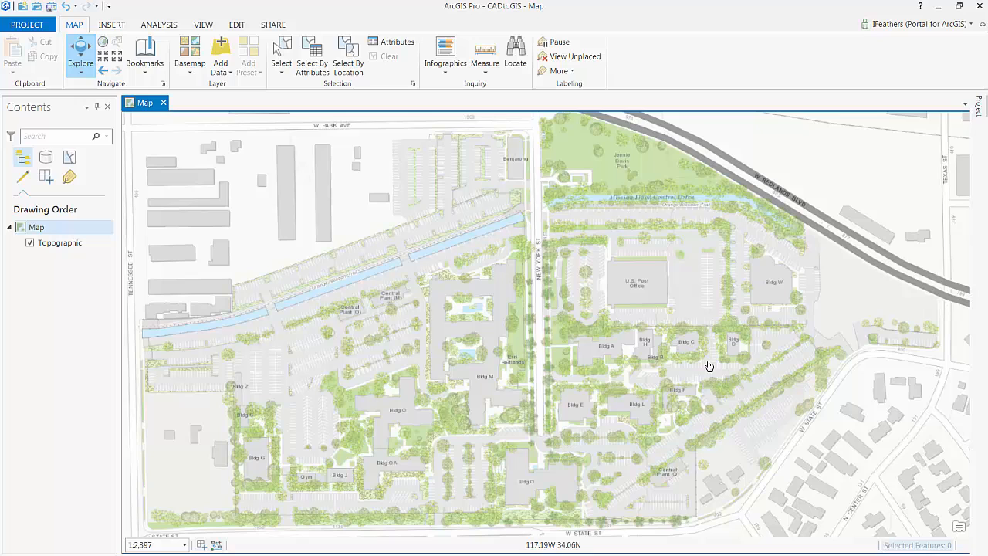
mouse_move(455, 273)
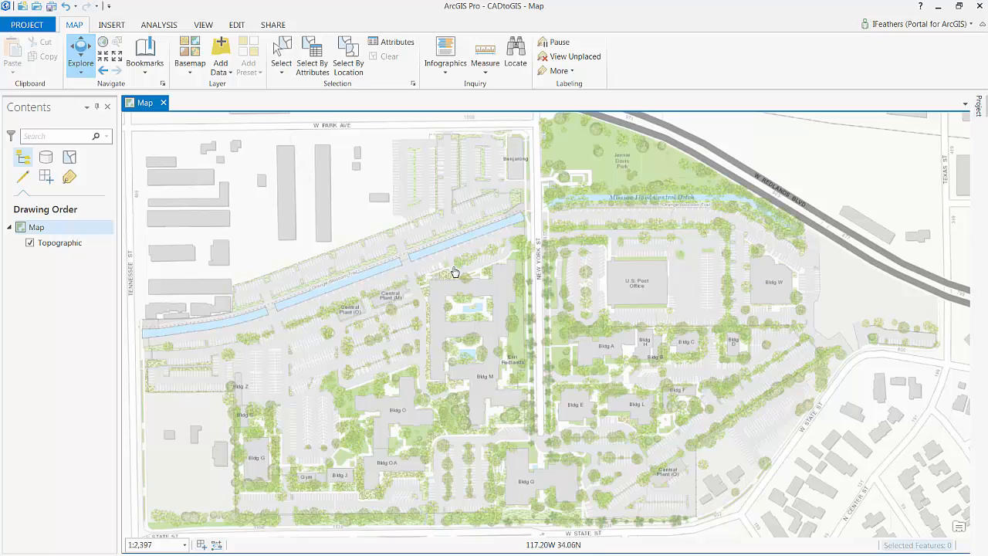
mouse_move(124, 255)
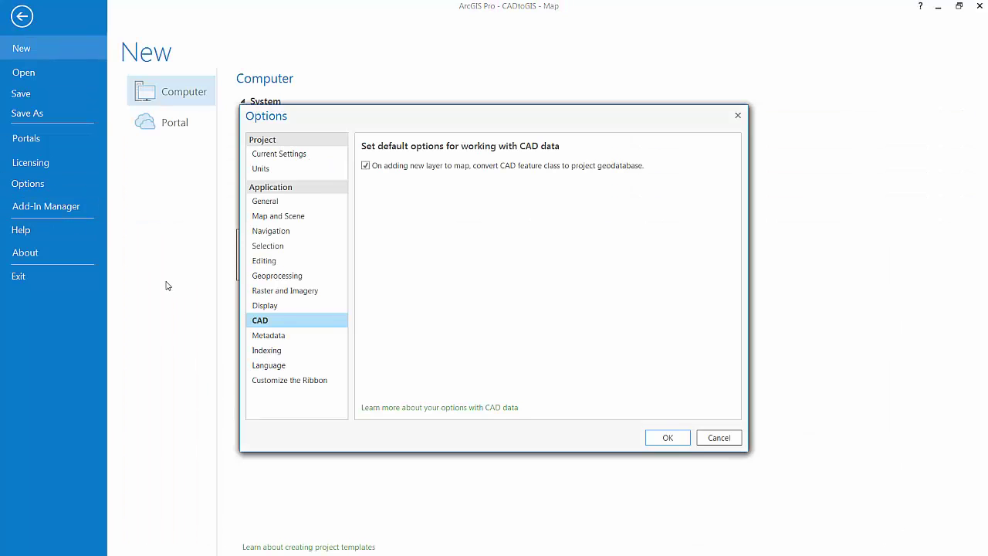
mouse_move(378, 202)
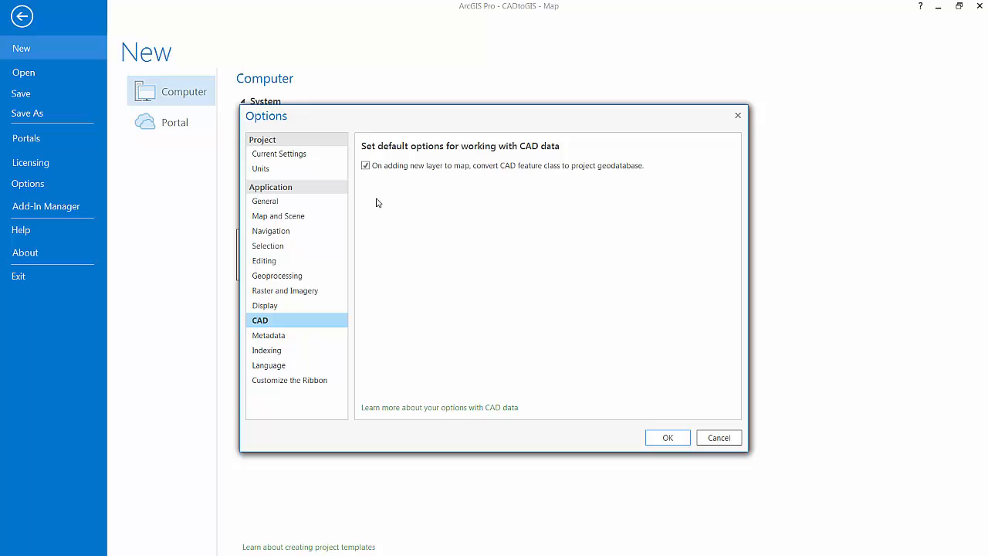
mouse_move(367, 189)
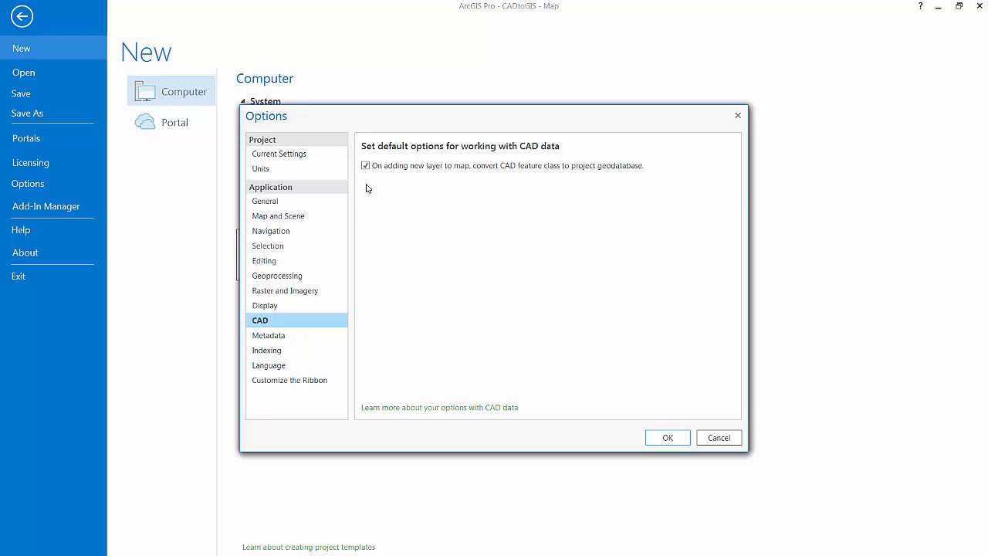
mouse_move(509, 187)
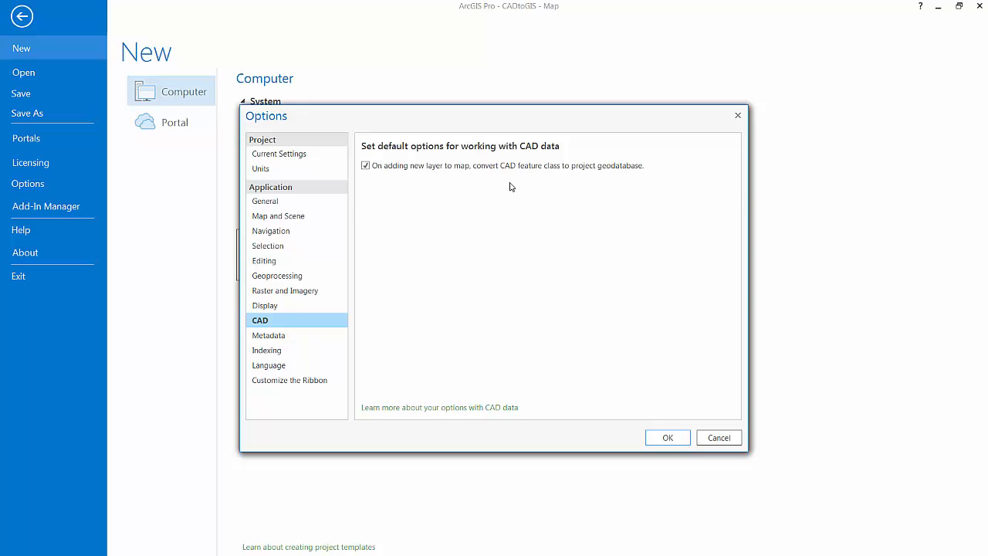
mouse_move(712, 203)
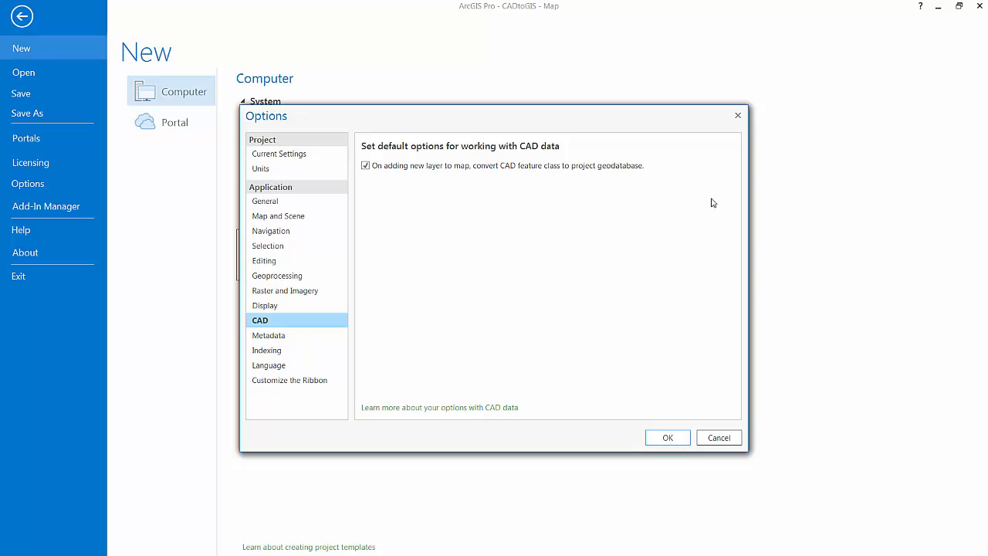
Step: Add CAD_Esri_1stFloor.DWG Polygon layer to the Redlands map, then expand the CADtoGIS geodatabase
click(667, 437)
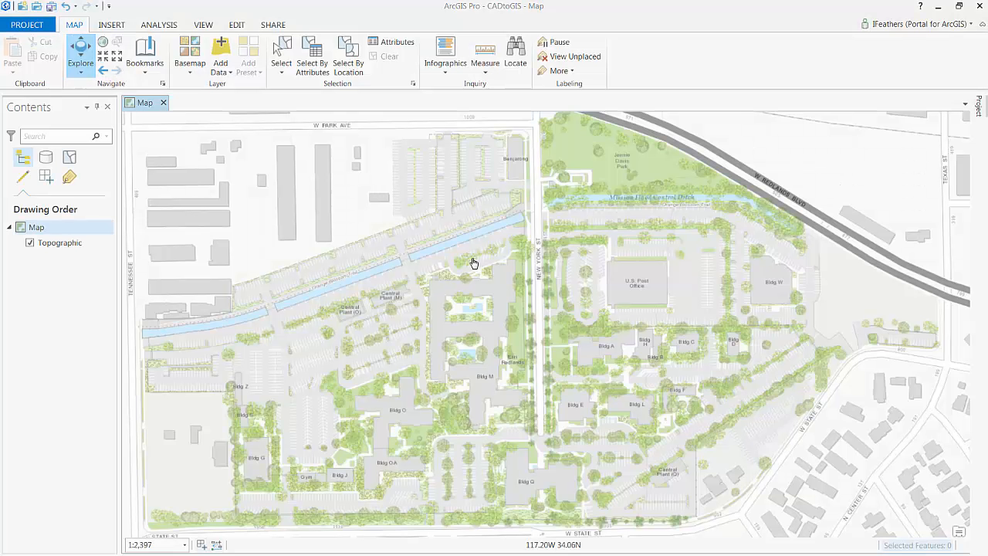
click(220, 50)
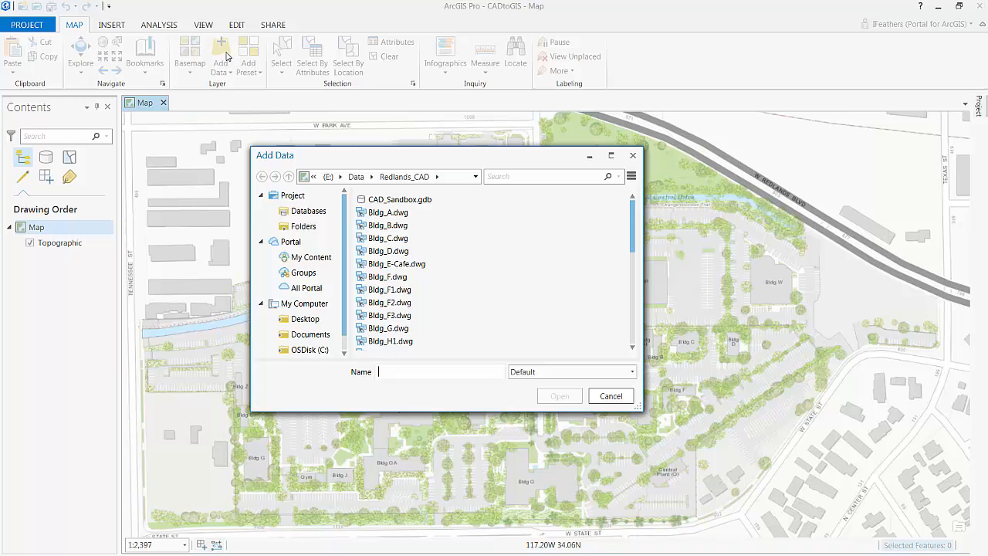
click(397, 328)
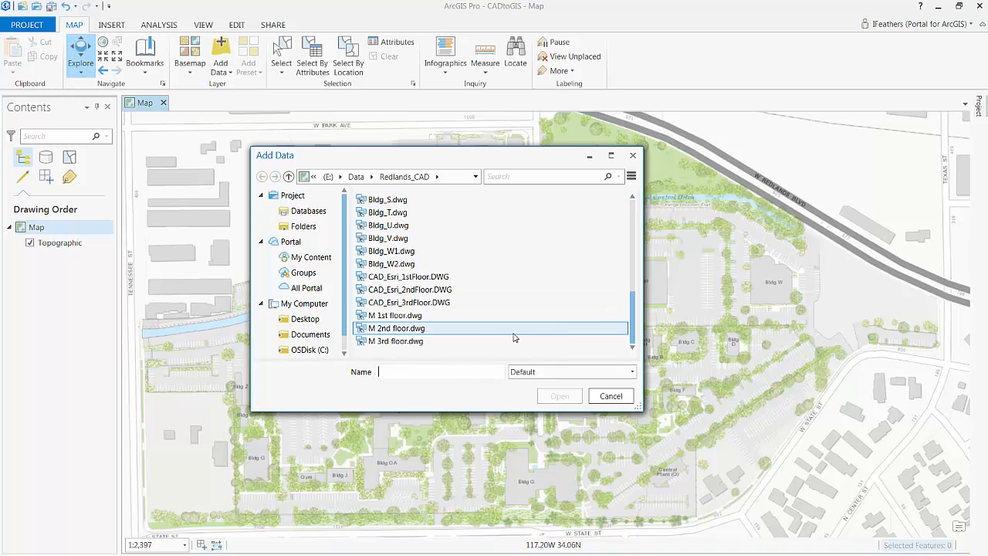
double_click(407, 276)
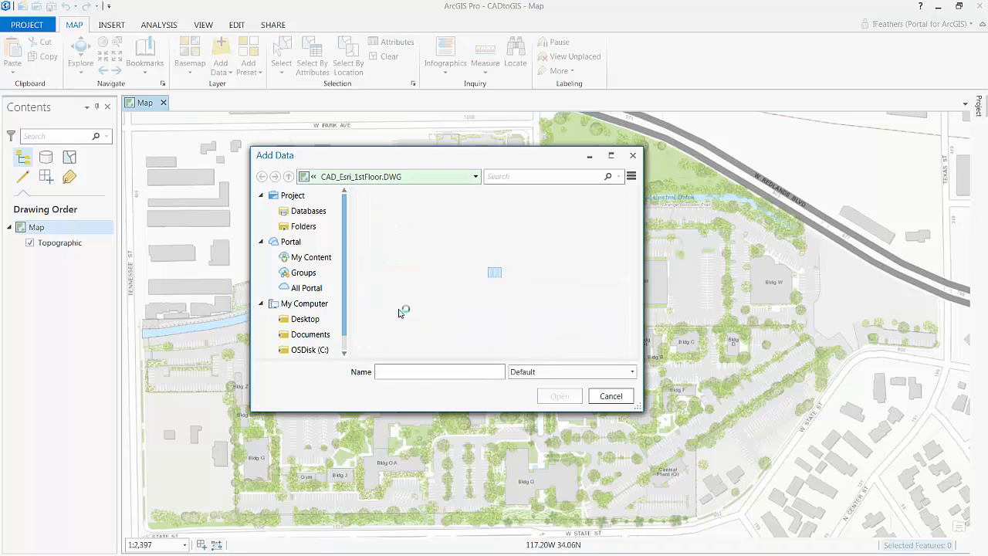
click(381, 277)
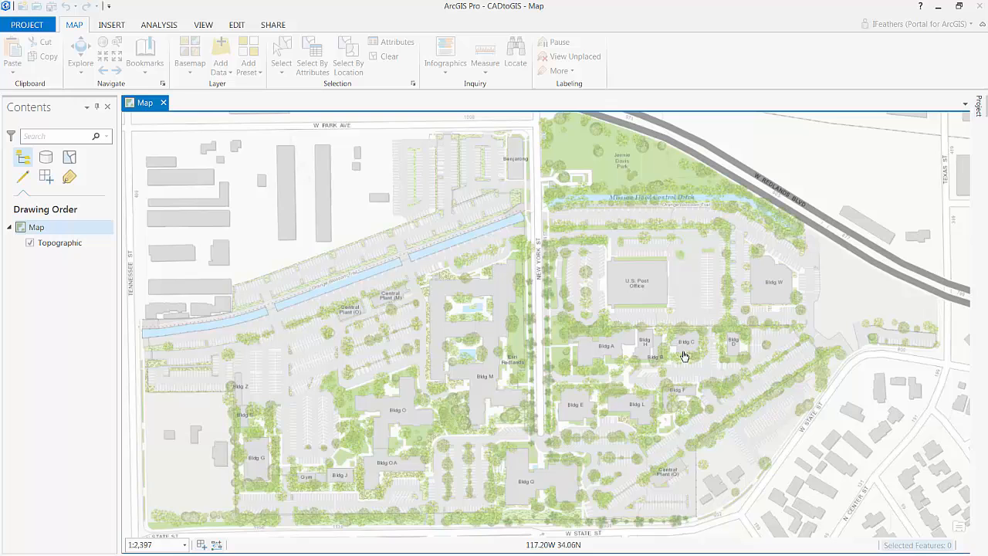
mouse_move(853, 225)
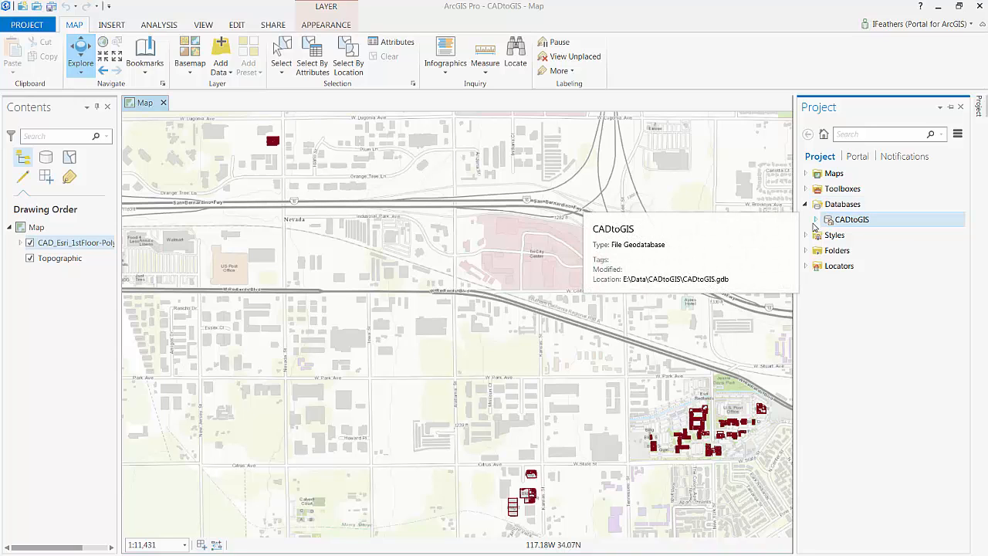
click(814, 219)
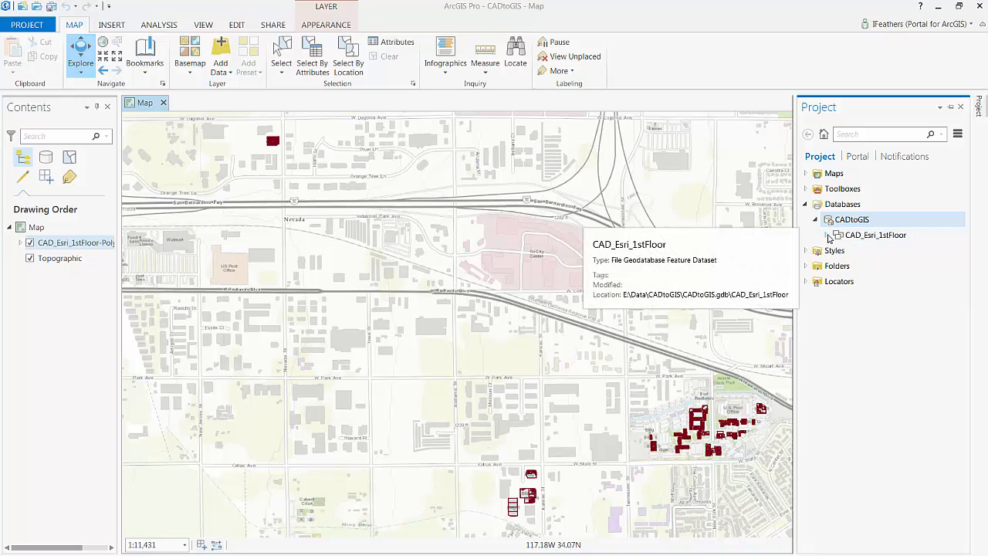
click(827, 234)
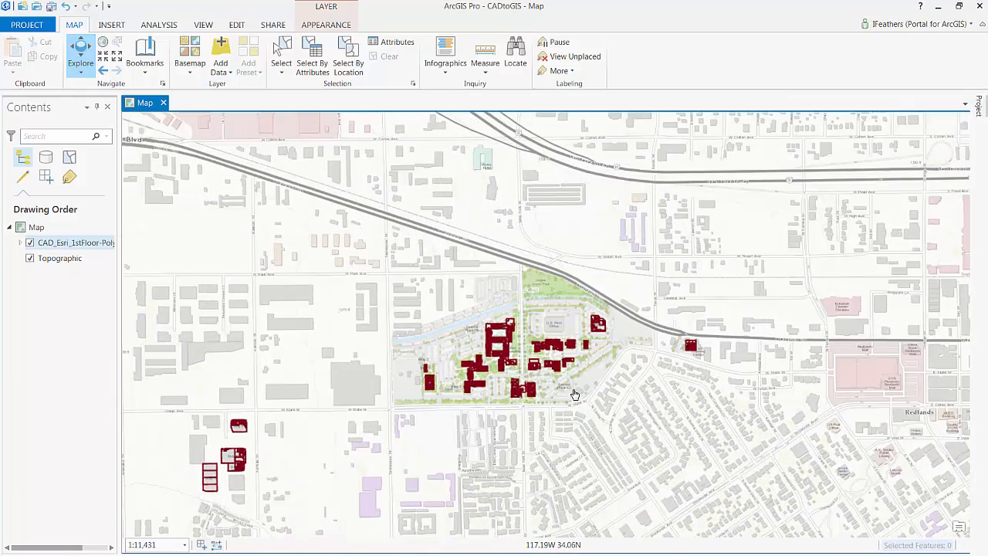
scroll(up, 3)
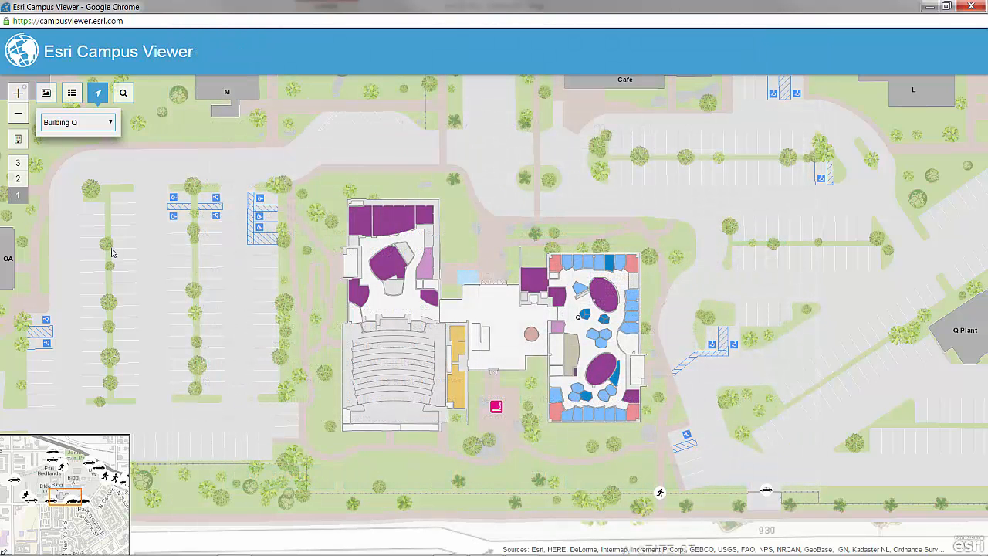
Step: Show Building O's floor plan and search rooms and people for 'bernie'
click(17, 179)
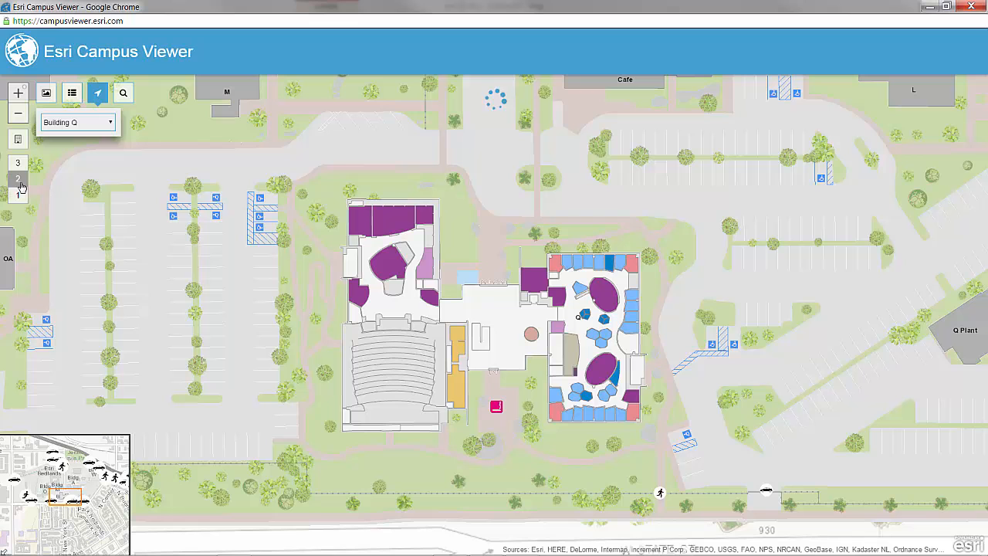
click(17, 178)
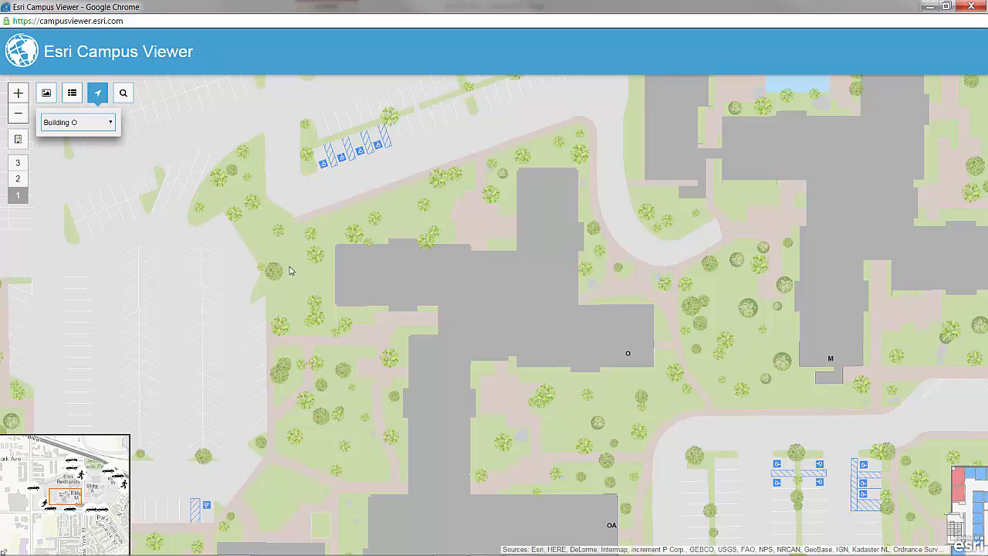
click(123, 92)
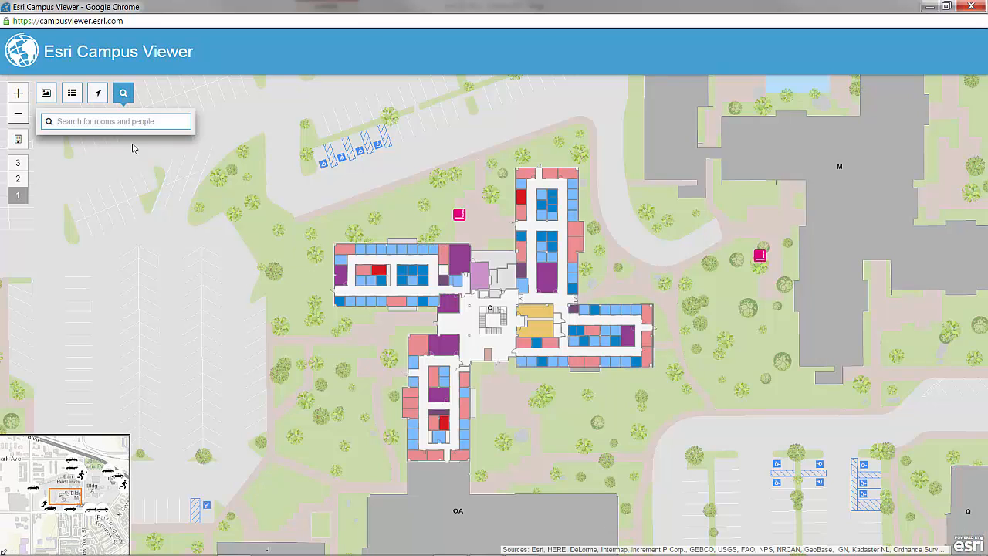
text(ber)
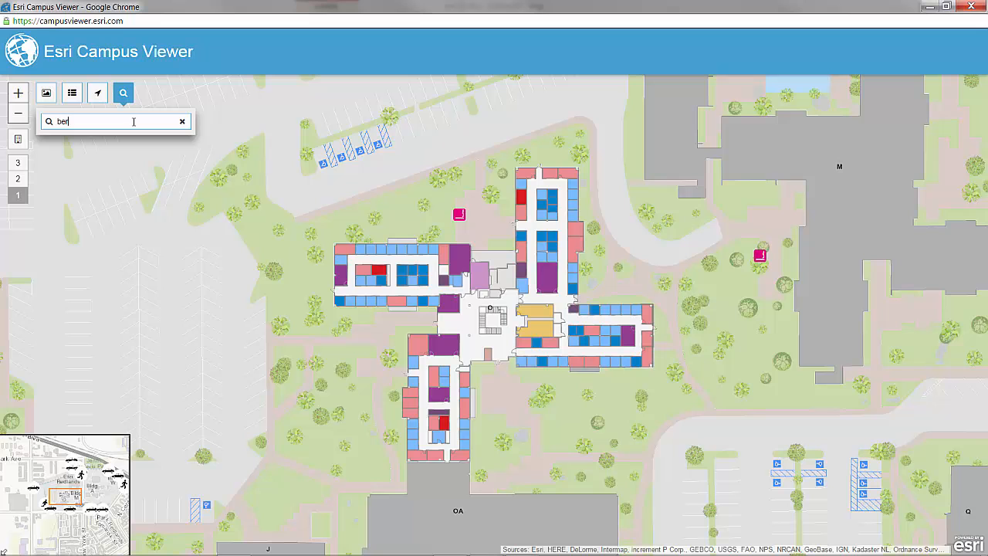
text(nie)
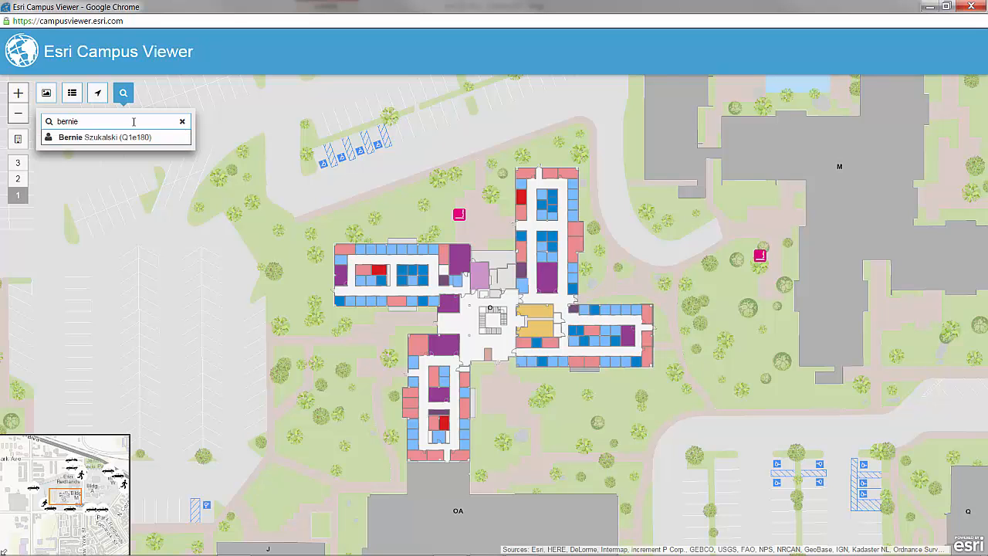
mouse_move(862, 244)
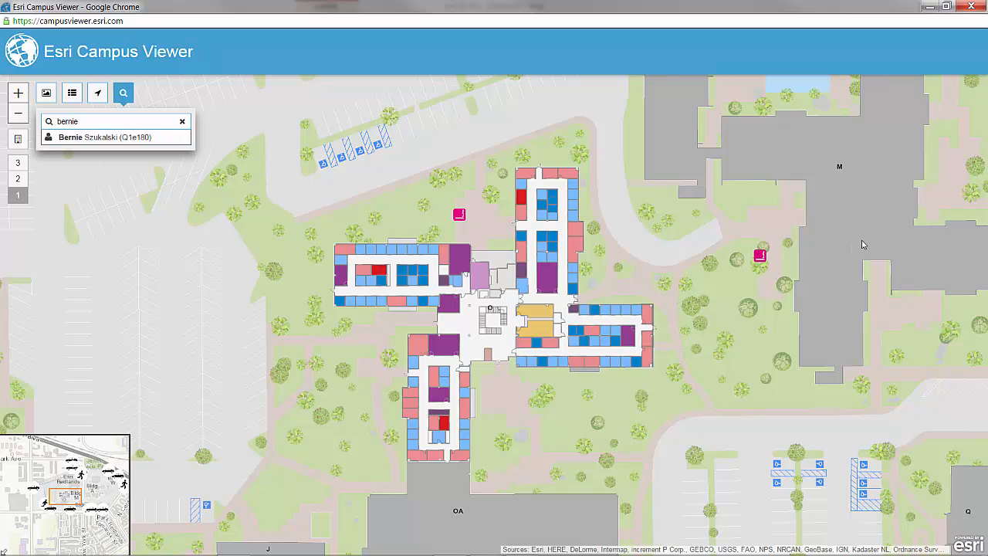